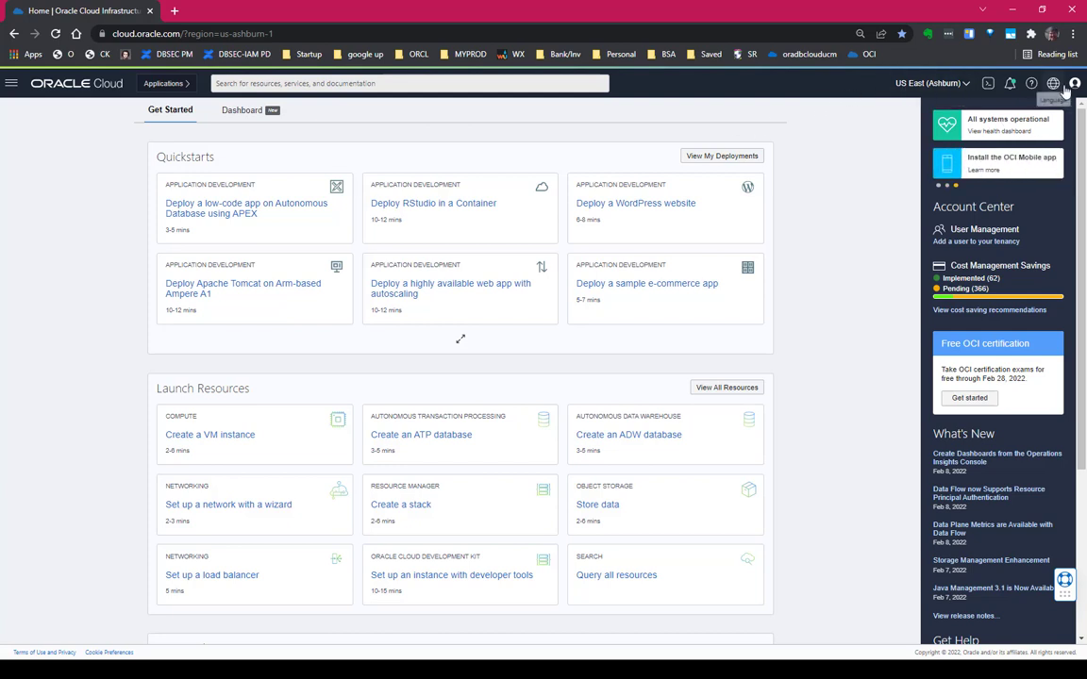
Launch Cloud Shell from the console header on the home page.
left_click(1074, 83)
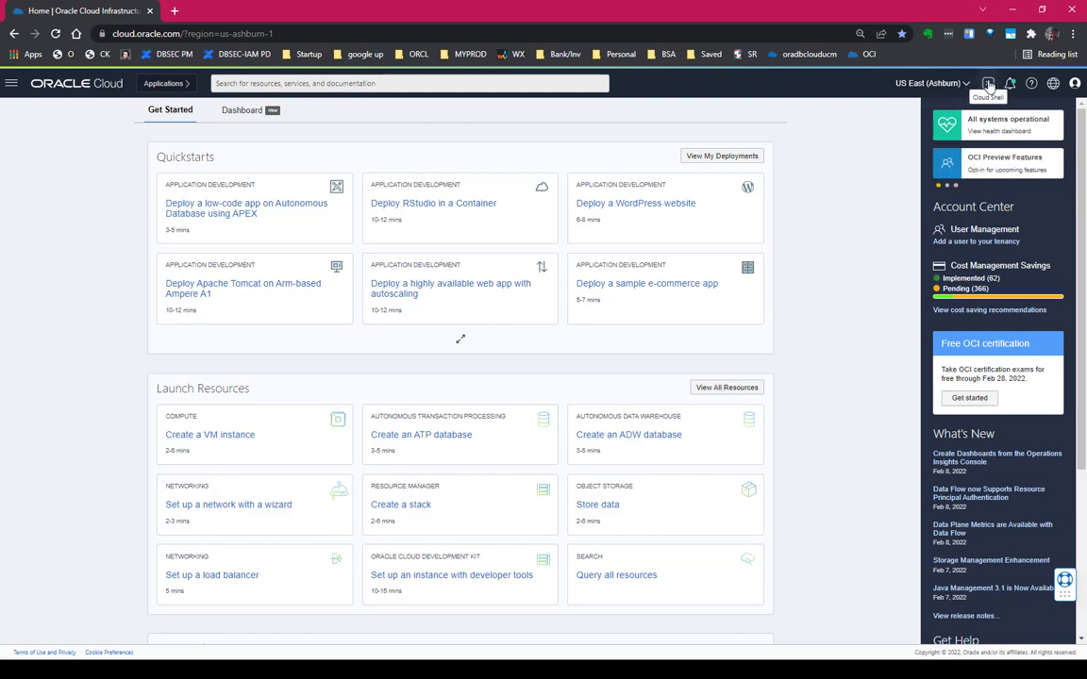
left_click(988, 83)
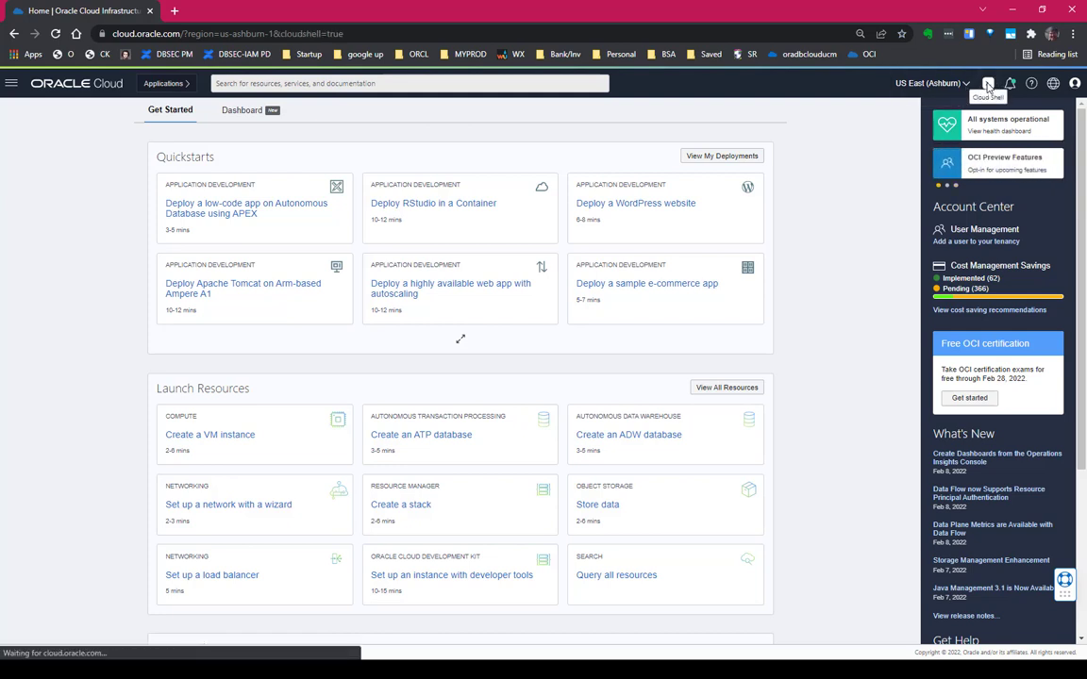
Open Cloud Shell and list home directory files, including mywalletiad.zip.
left_click(986, 83)
type("ls")
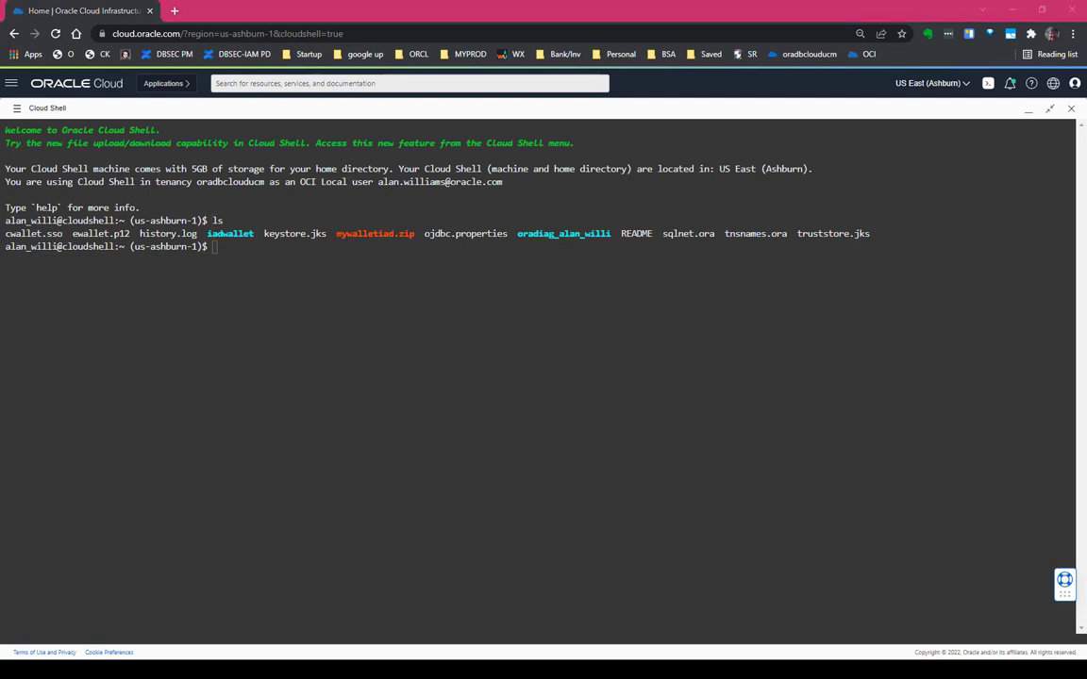
mouse_move(279, 279)
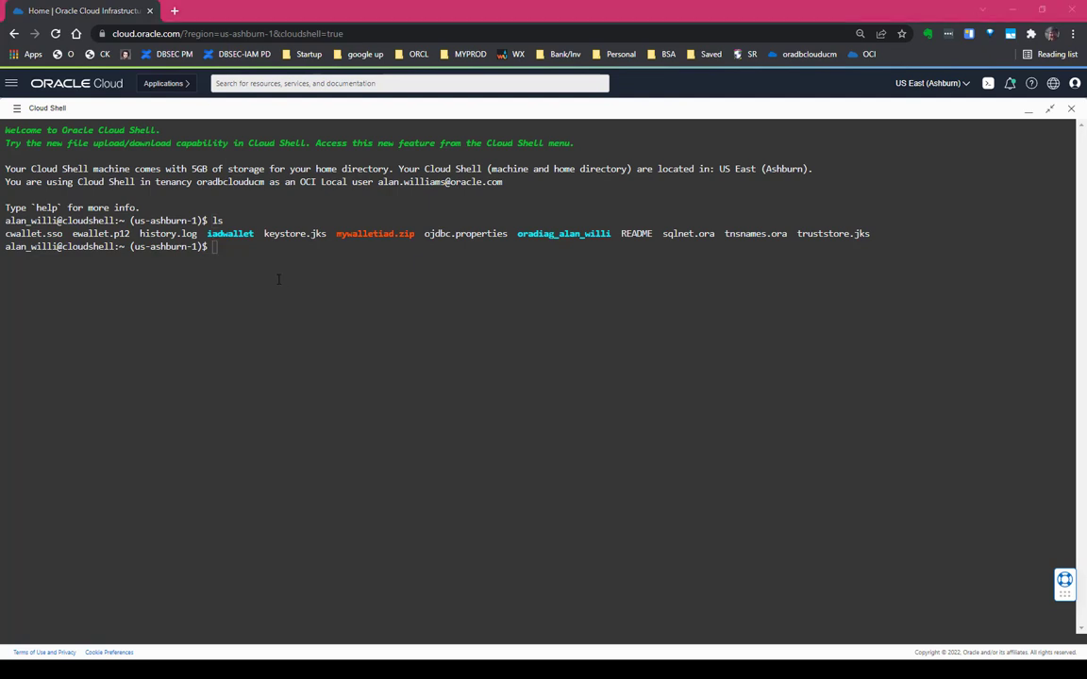
Run 'oci iam db-token get' to fetch a database token, then start SQLcl.
type("oci iam db-token get")
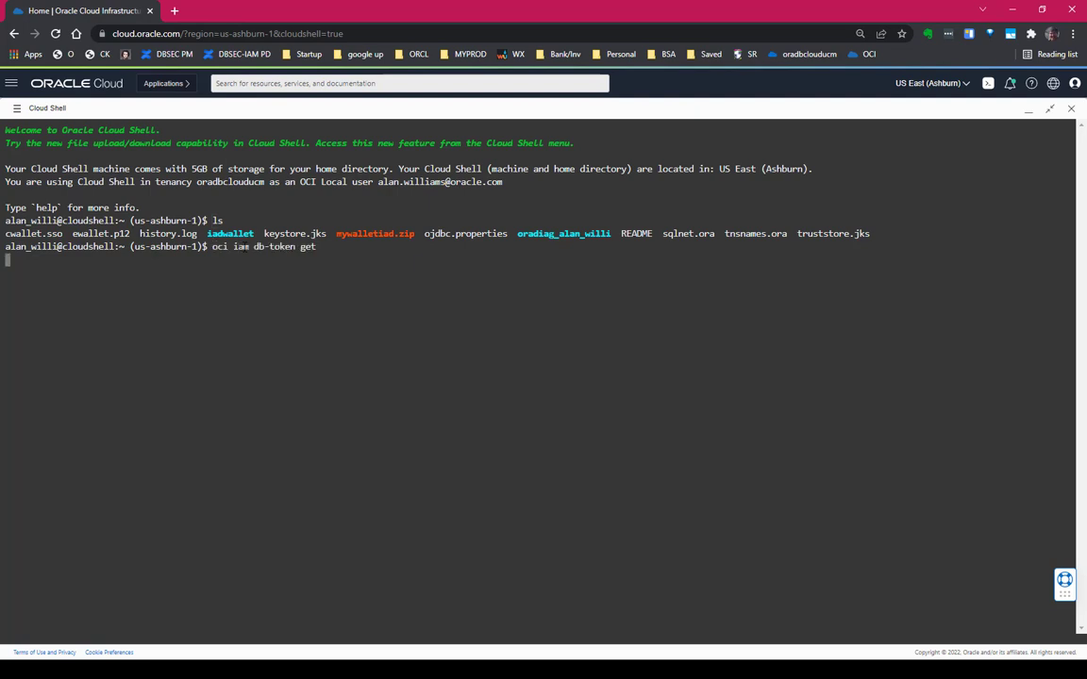
key("Return")
type("sql /nolog")
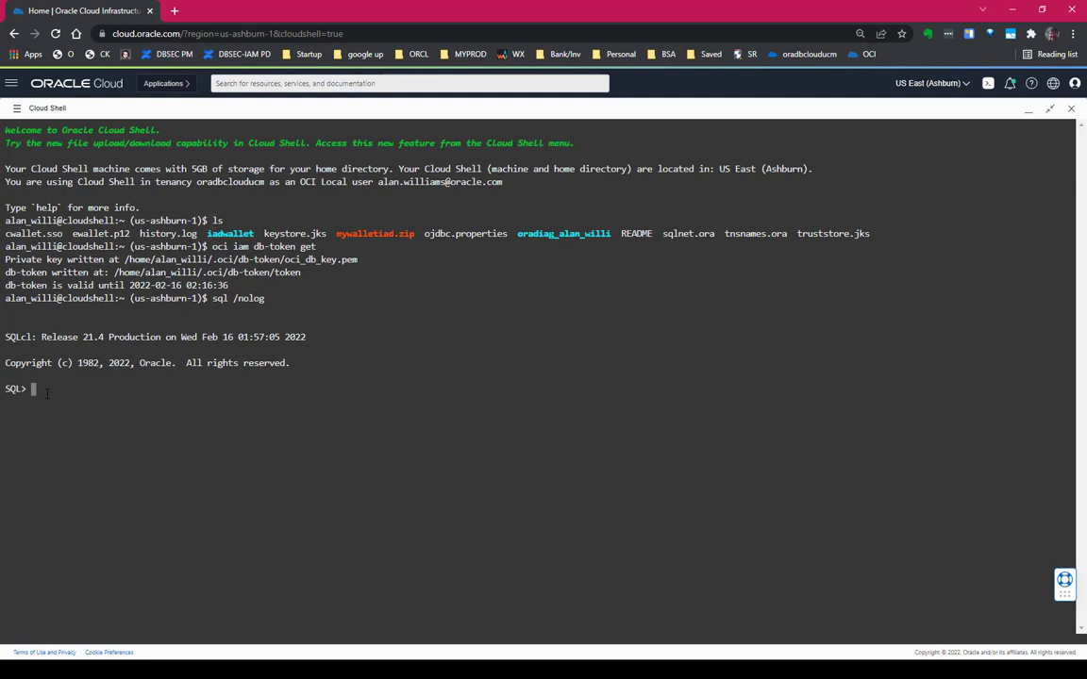
right_click(33, 389)
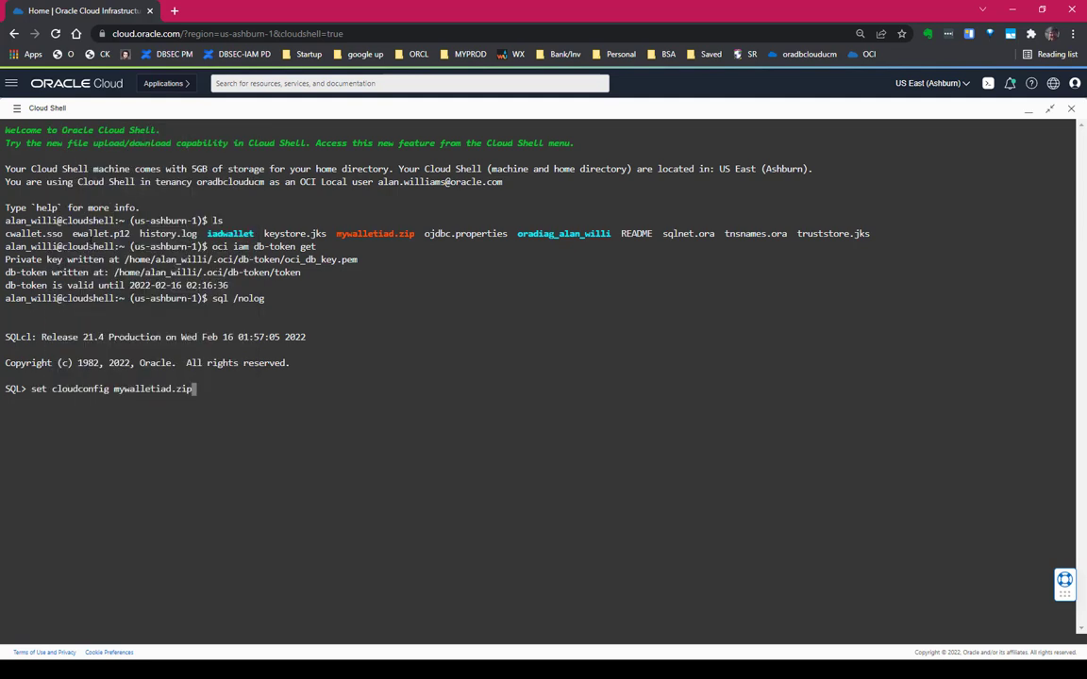
Apply 'set cloudconfig mywalletiad.zip' and connect with TOKEN_AUTH=OCI_TOKEN.
key("Return")
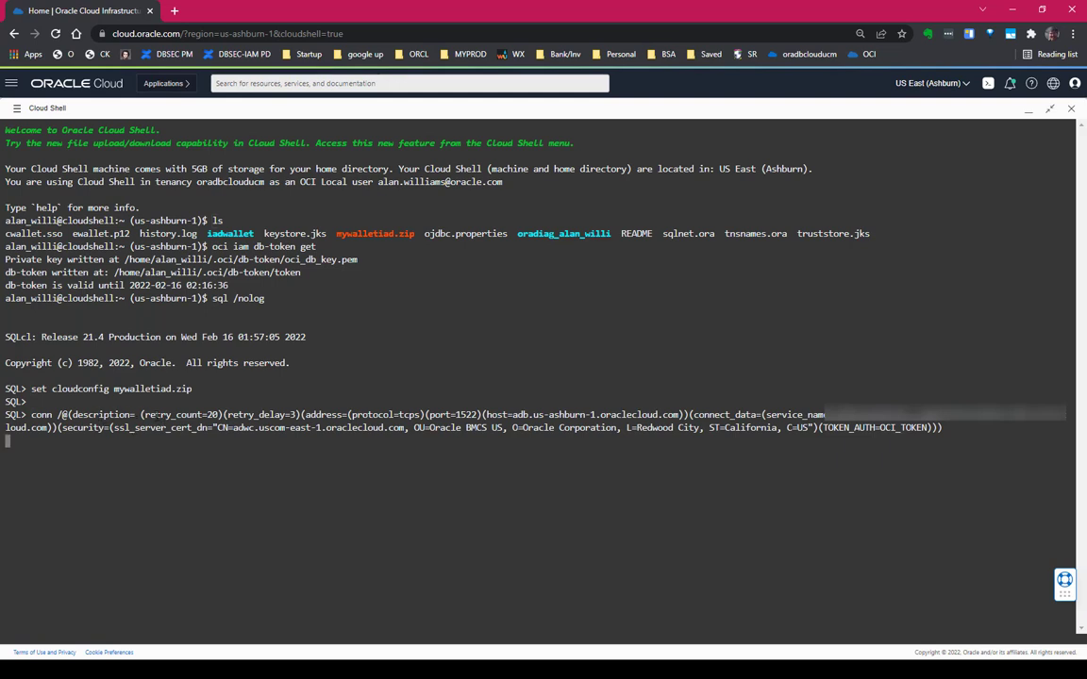
key("Return")
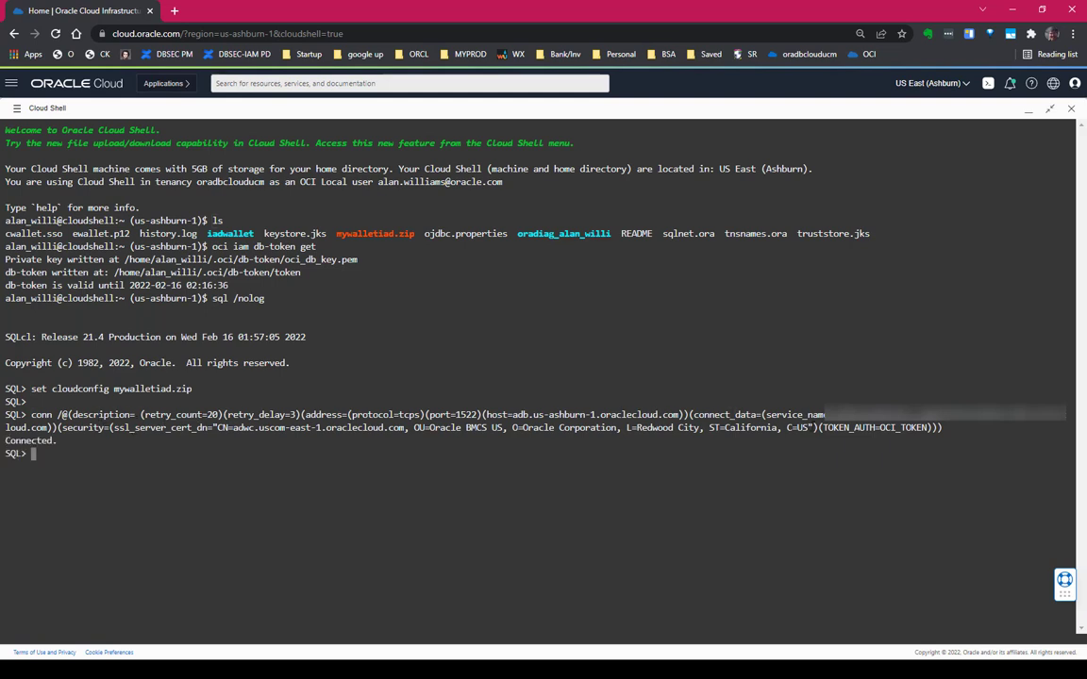
Query CURRENT_USER, AUTHENTICATED_IDENTITY and SESSION_ROLES, showing USER_SHARED and SR_DBA_GLOBAL_ROLE.
double_click(868, 427)
type("SELECT SYS_CONTEXT('USERENV','CURRENT_USER') FROM DUAL;")
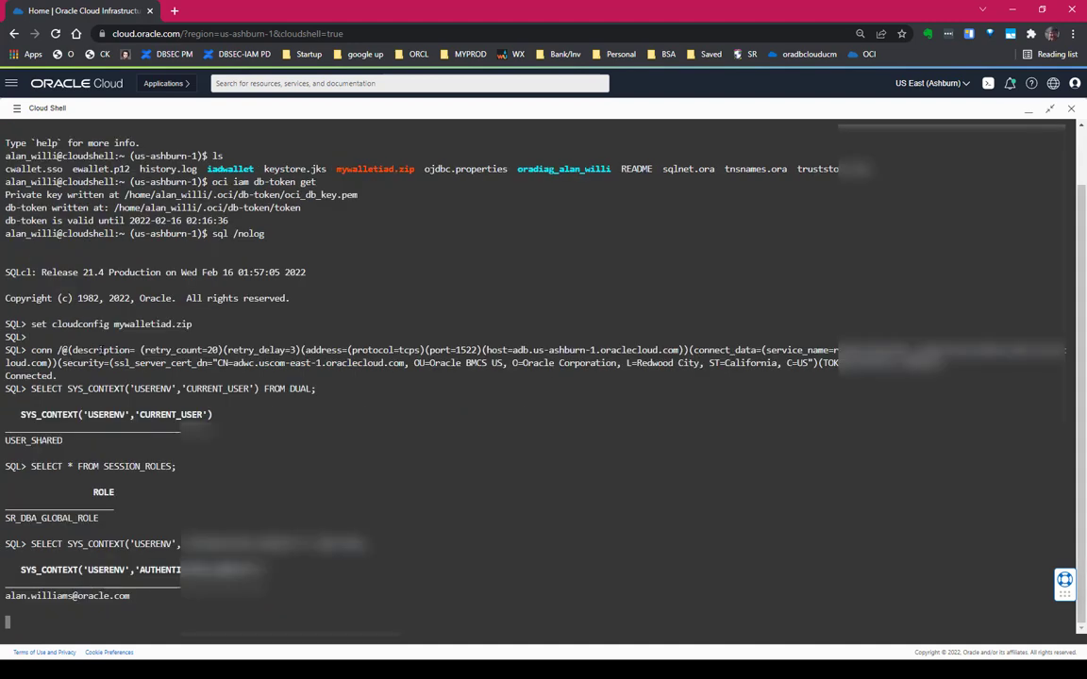
Query ENTERPRISE_IDENTITY, AUTHENTICATION_METHOD and IDENTIFICATION_TYPE, then highlight the identity value.
scroll("down", 3)
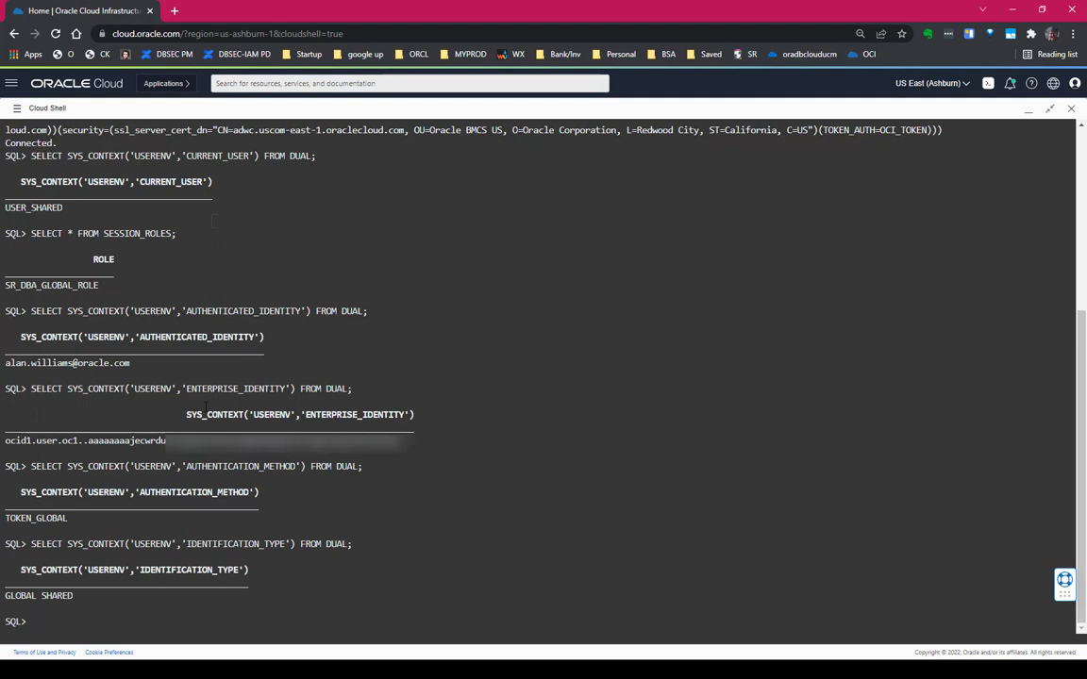
double_click(38, 362)
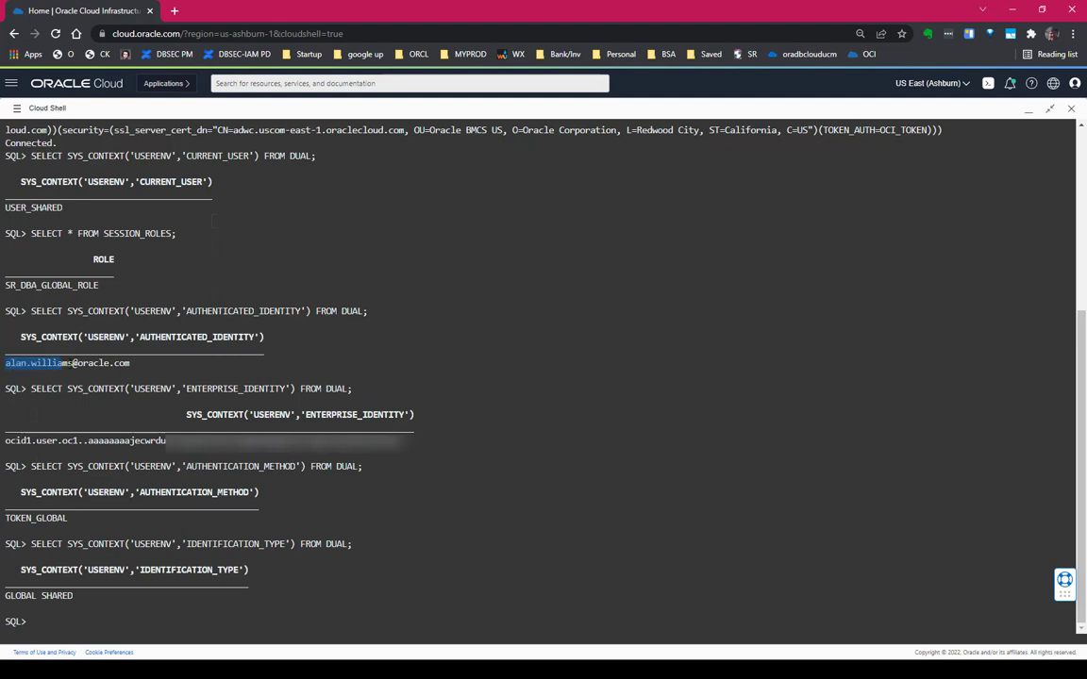